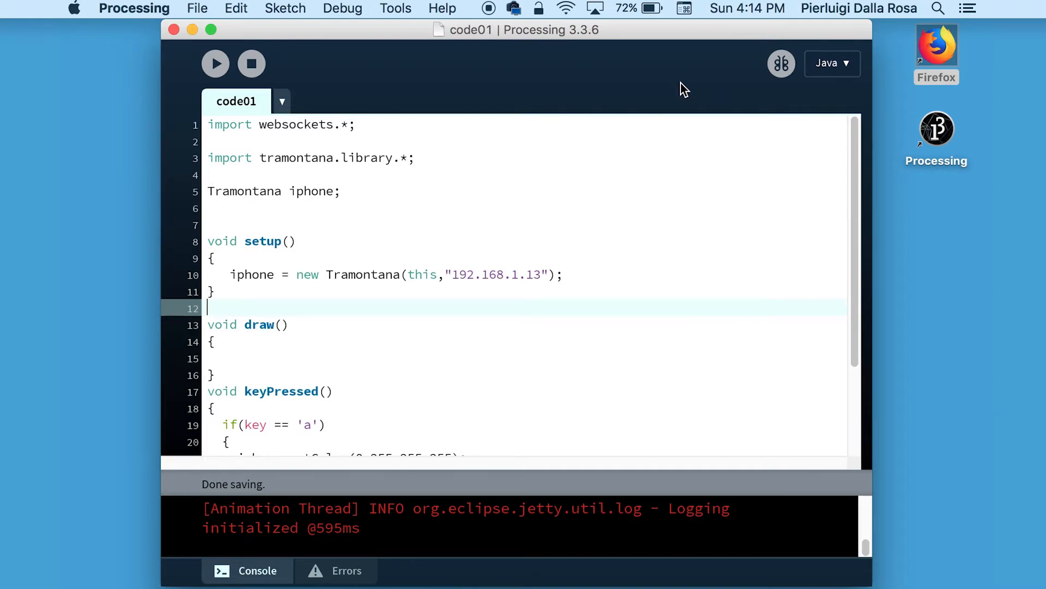
# Replace the 'a' branch's setColor line with iphone.showImage("");
pyautogui.scroll(-3)
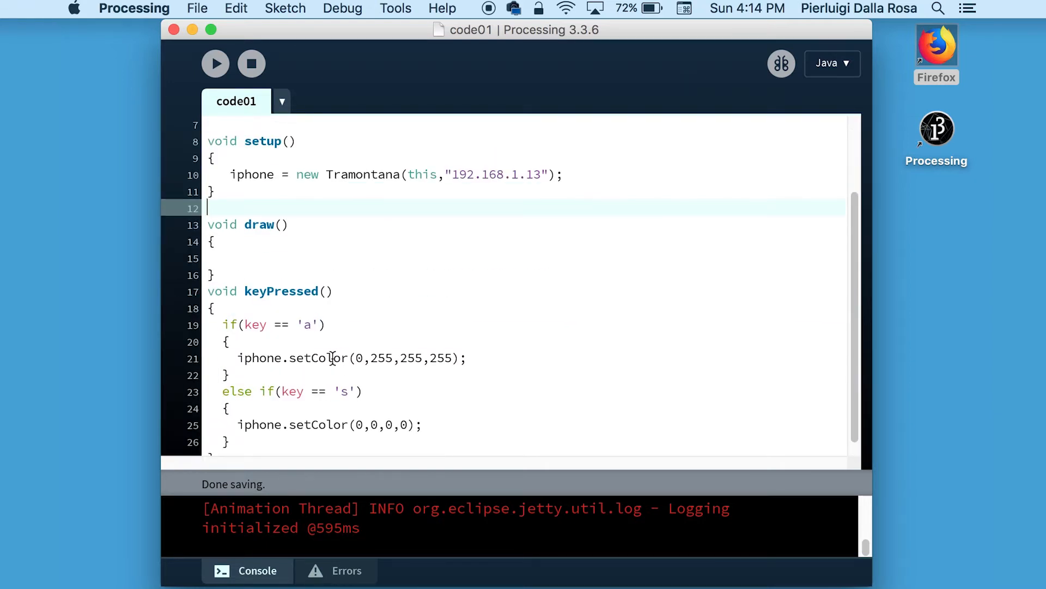
pyautogui.doubleClick(318, 357)
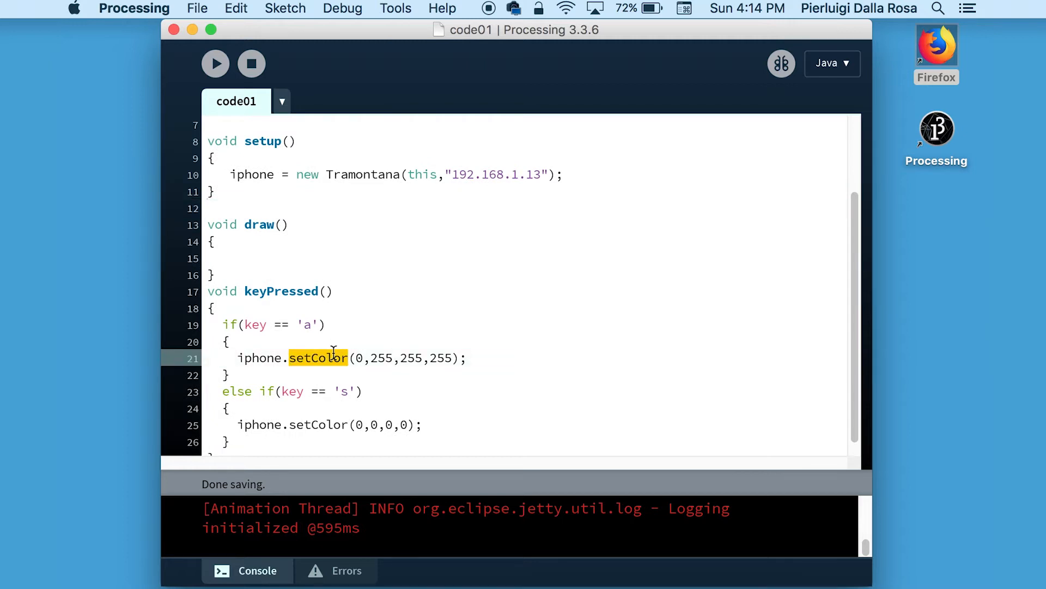
pyautogui.tripleClick(347, 357)
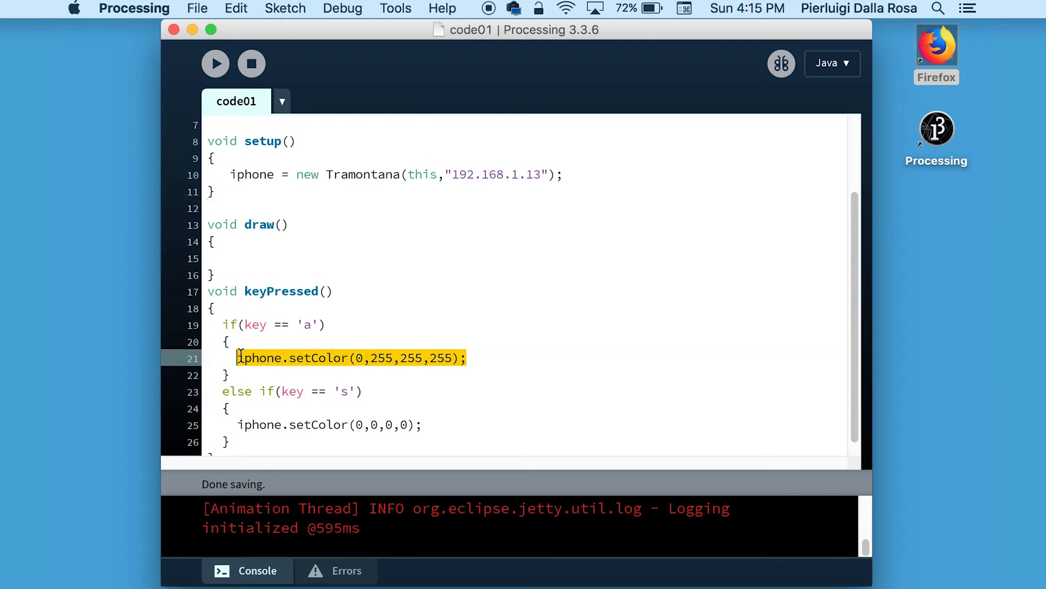
pyautogui.write('iphone.showI')
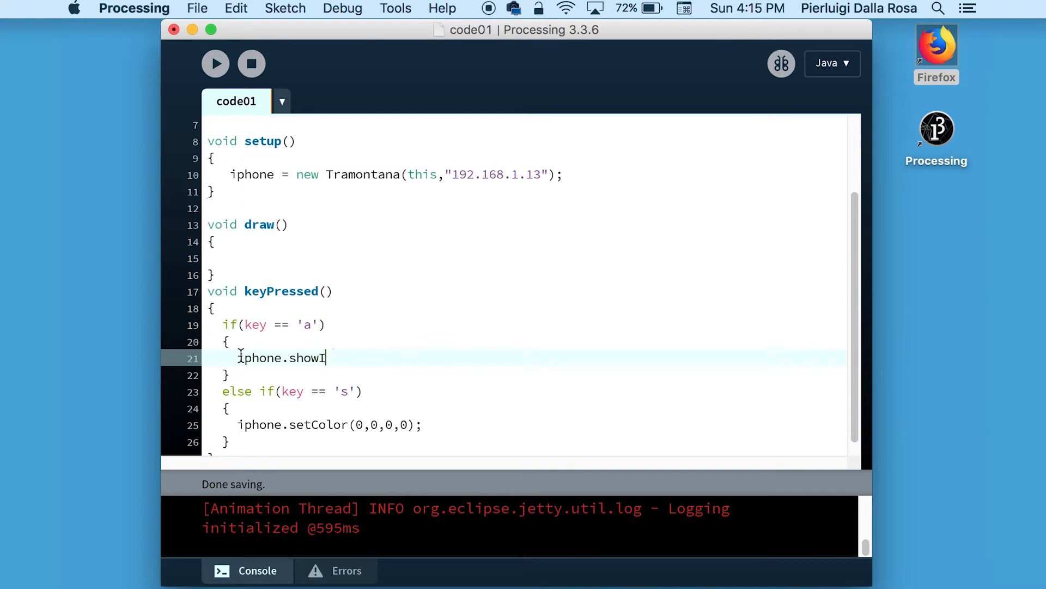
pyautogui.write('mage();')
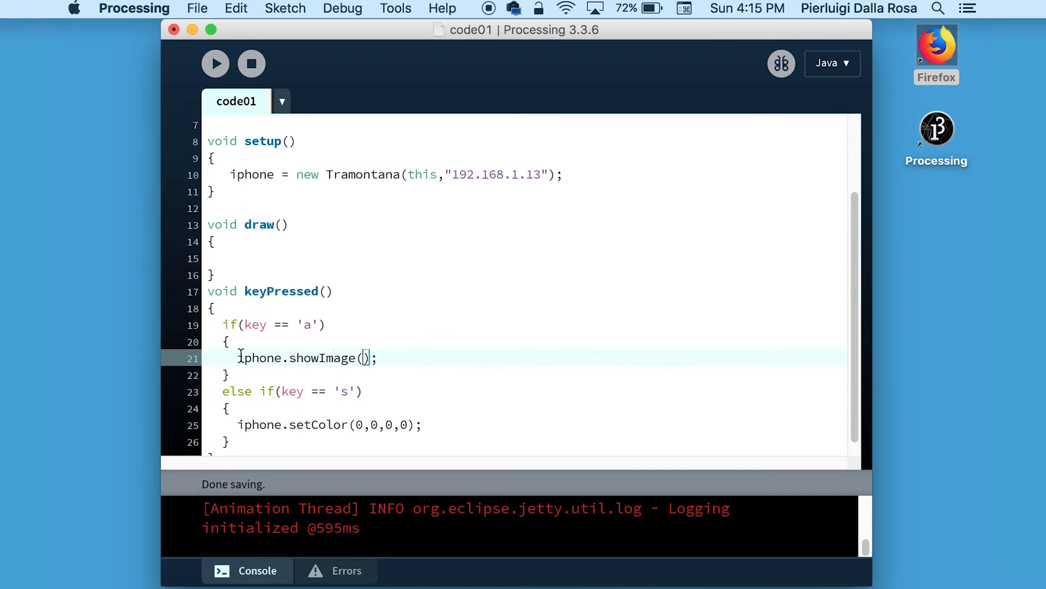
pyautogui.write('""')
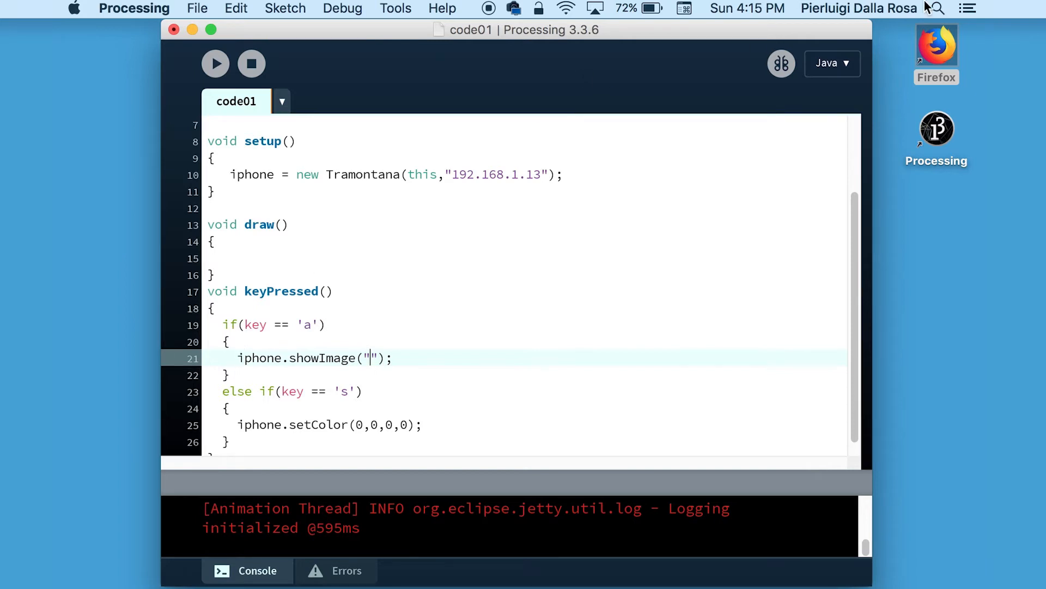
# Search Yahoo Images for 'lake wallpaper iphone', open the sunset lake image and grab its URL
pyautogui.click(936, 56)
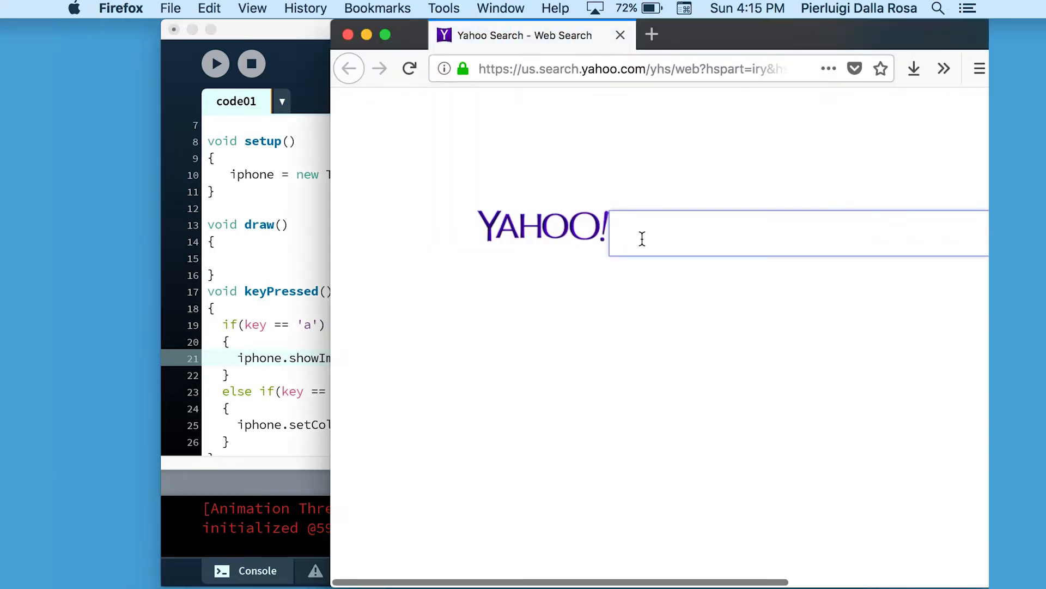
pyautogui.write('lake wal')
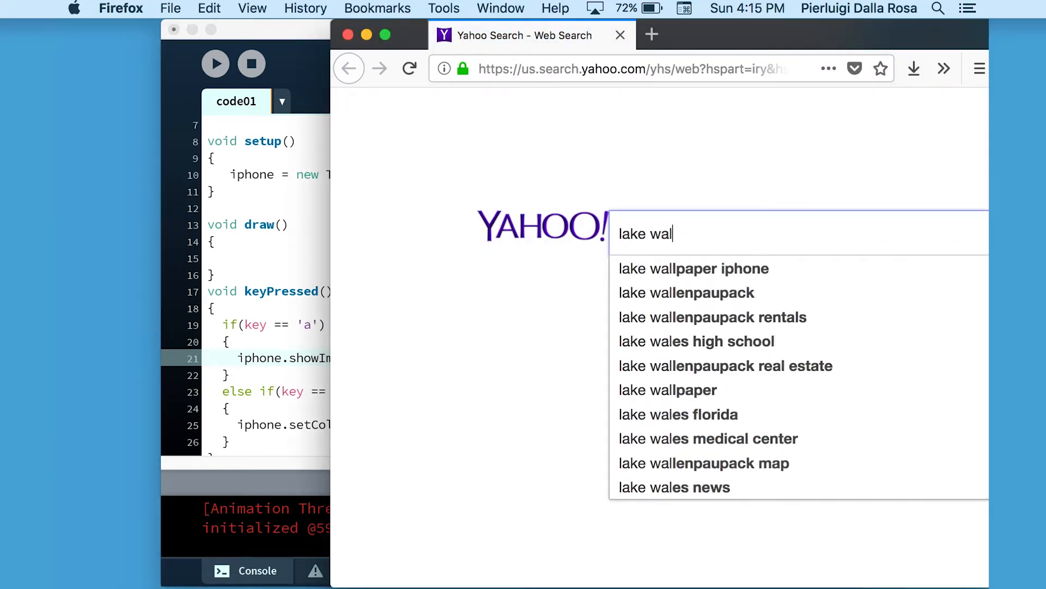
pyautogui.click(693, 268)
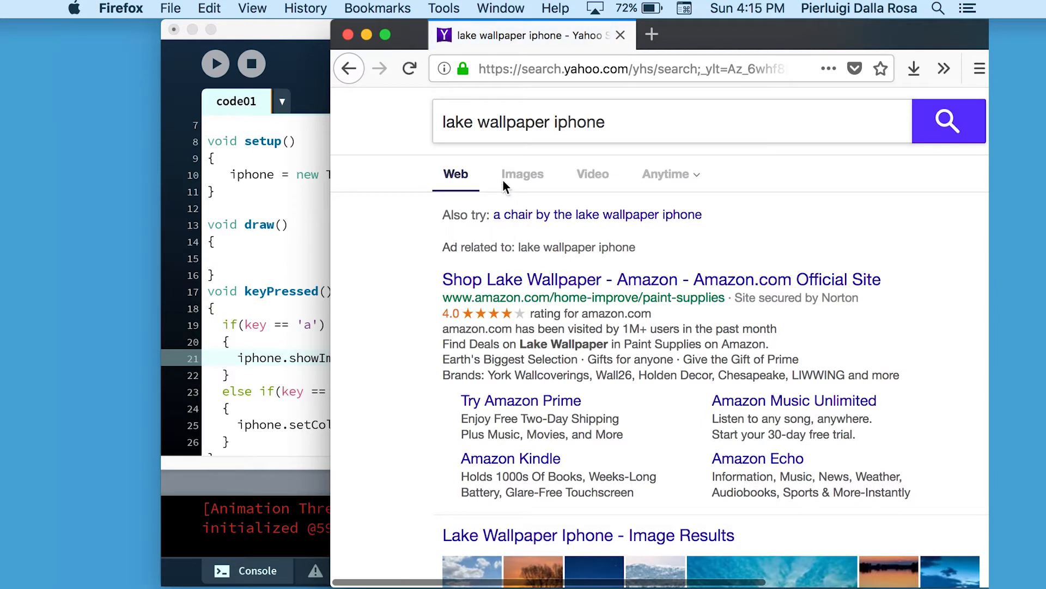
pyautogui.click(523, 174)
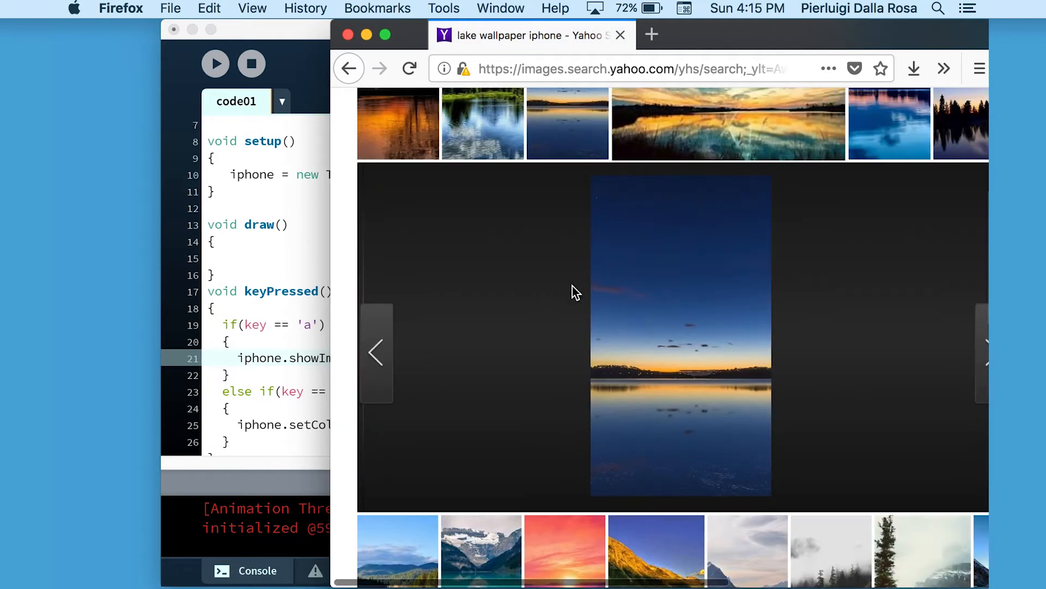
pyautogui.click(680, 337)
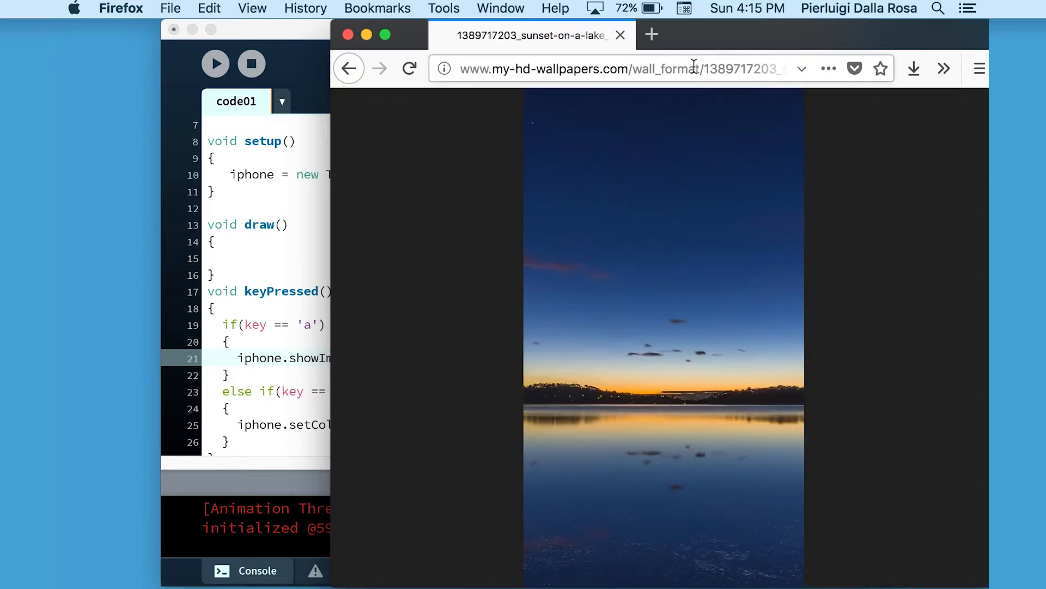
pyautogui.click(624, 67)
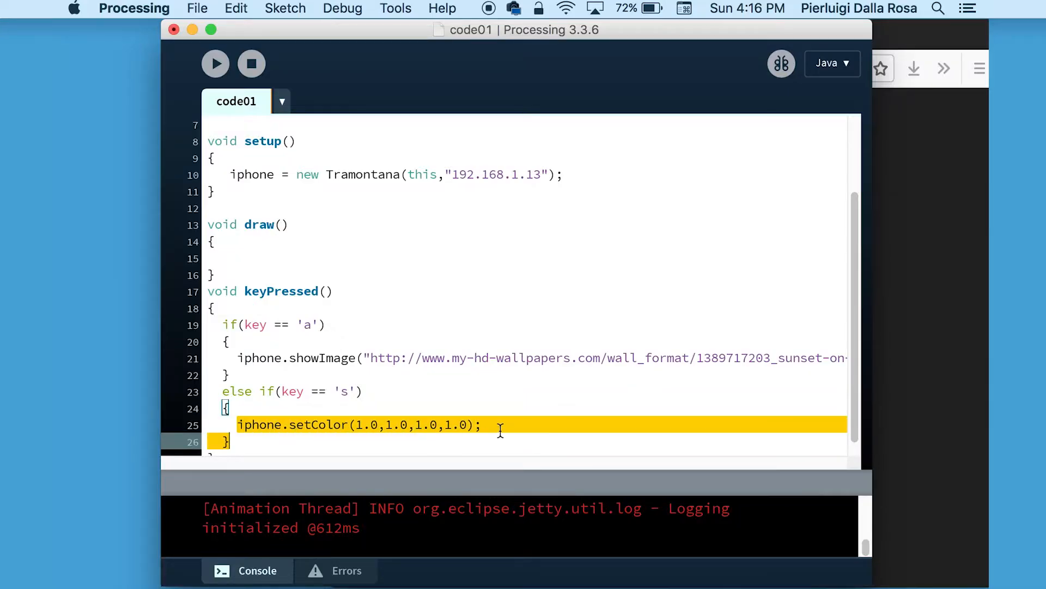
# Delete the 's' branch's setColor call and write iphone.showImage(); in its place
pyautogui.press('Delete')
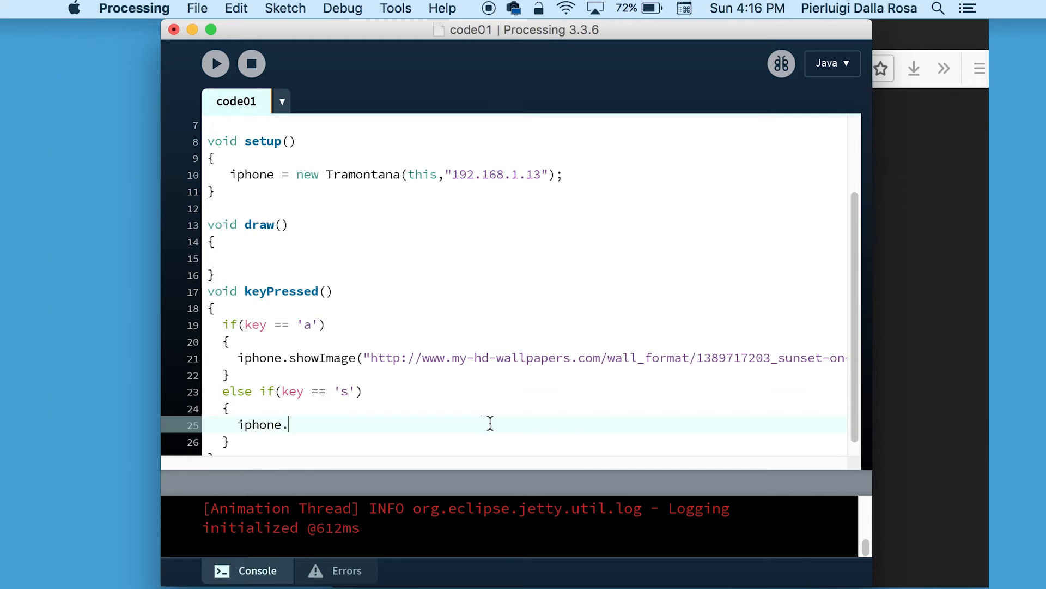
pyautogui.write('showImage')
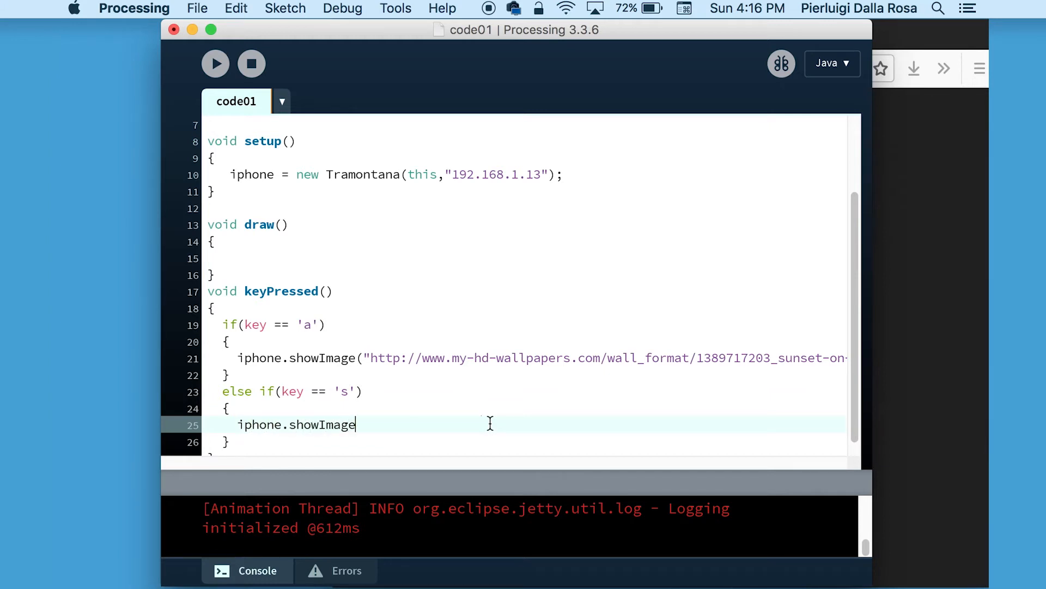
pyautogui.write('();')
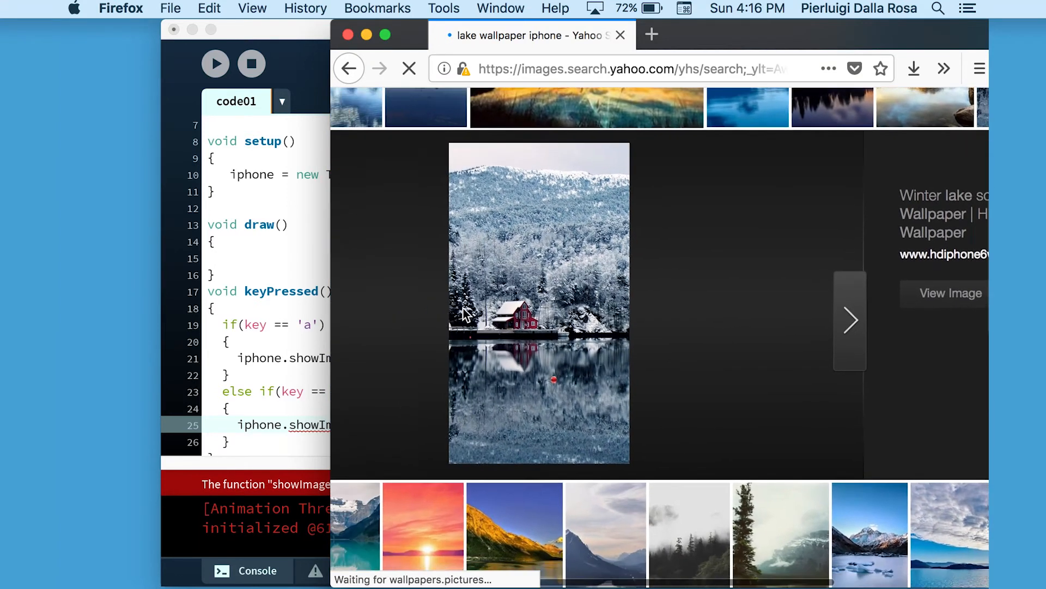
# Right-click the forest lake wallpaper in the results and choose Save Image As…
pyautogui.scroll(-3)
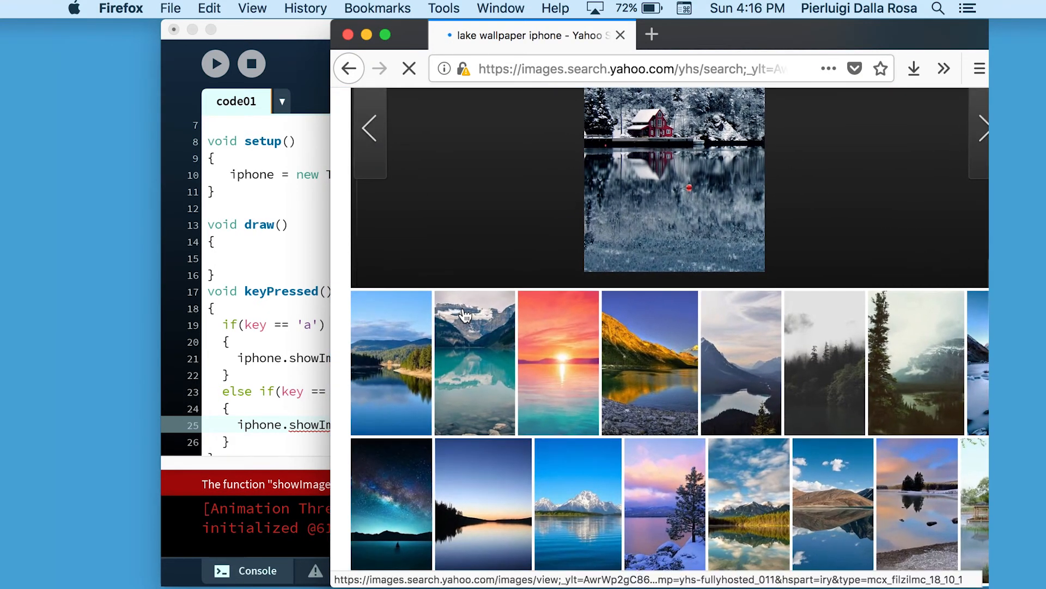
pyautogui.rightClick(578, 301)
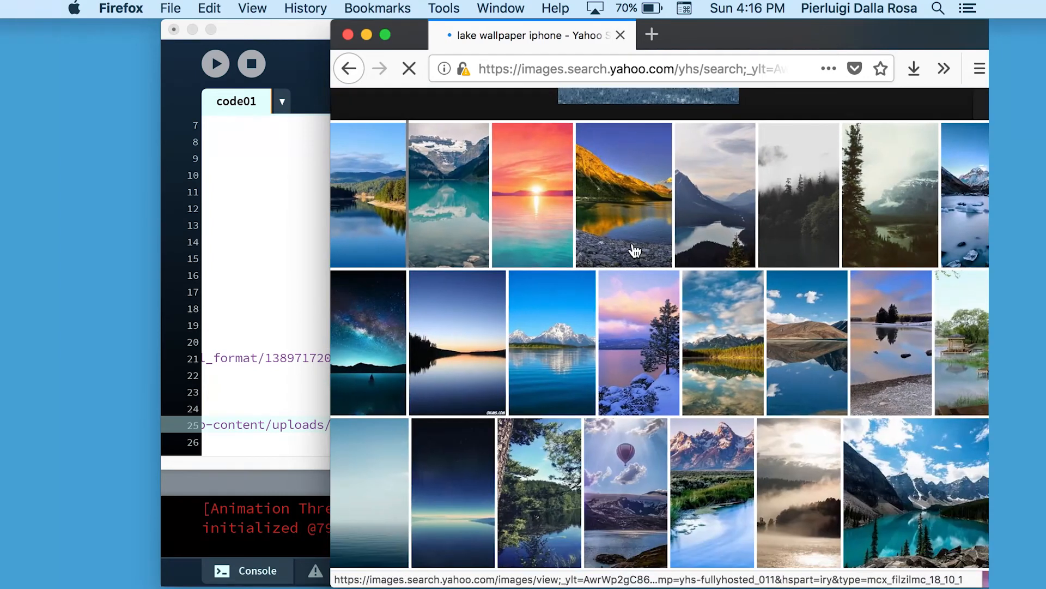
pyautogui.scroll(-3)
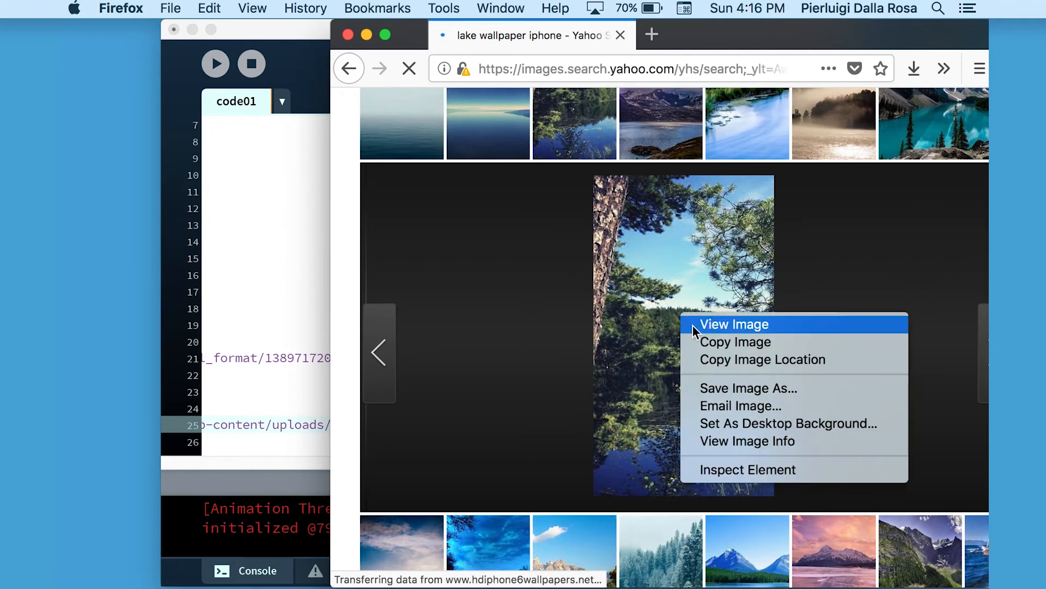
pyautogui.click(747, 388)
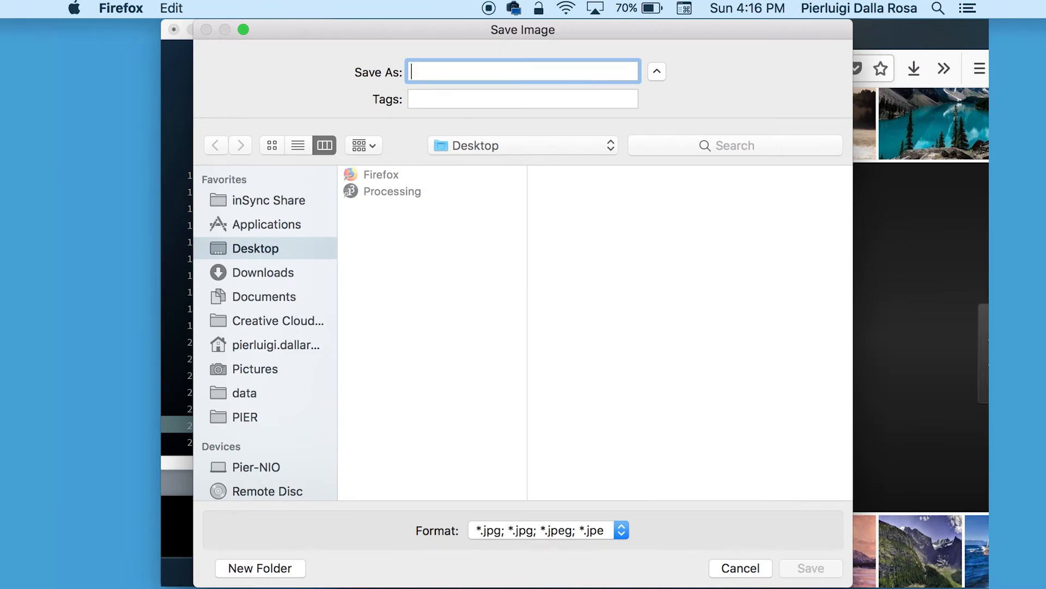
# Name the saved lake wallpaper nature.jpg on the Desktop
pyautogui.write('nature')
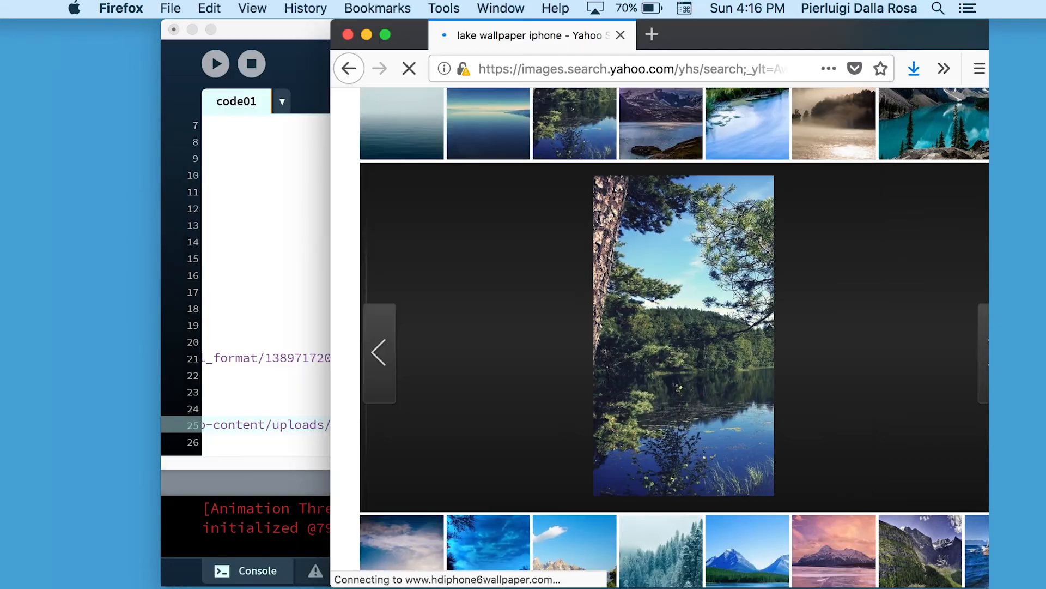
pyautogui.moveTo(347, 35)
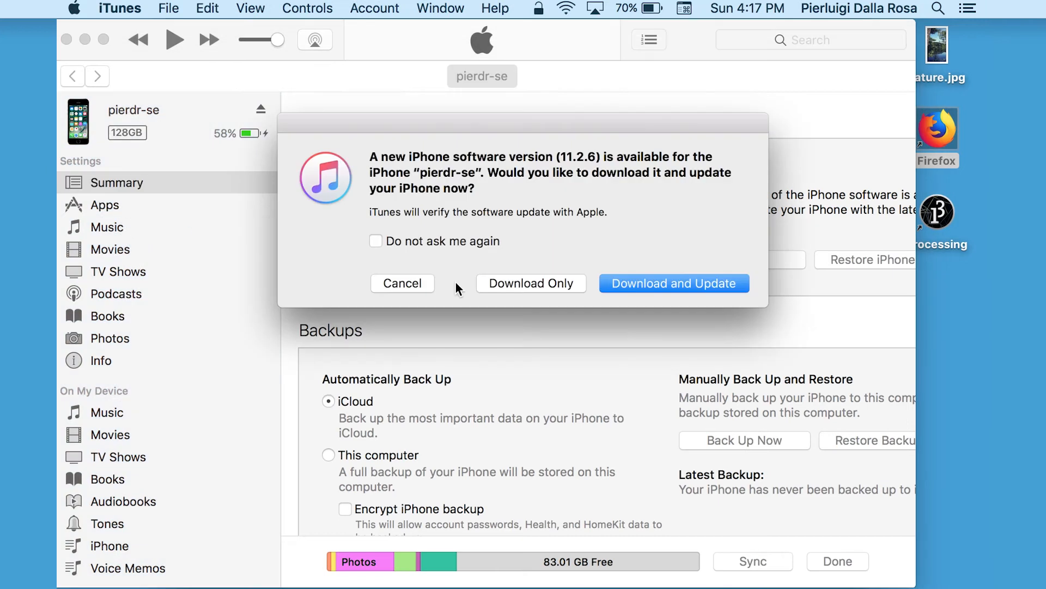
# Dismiss the update prompt and add nature.jpg to the tramontana app under File Sharing
pyautogui.click(402, 282)
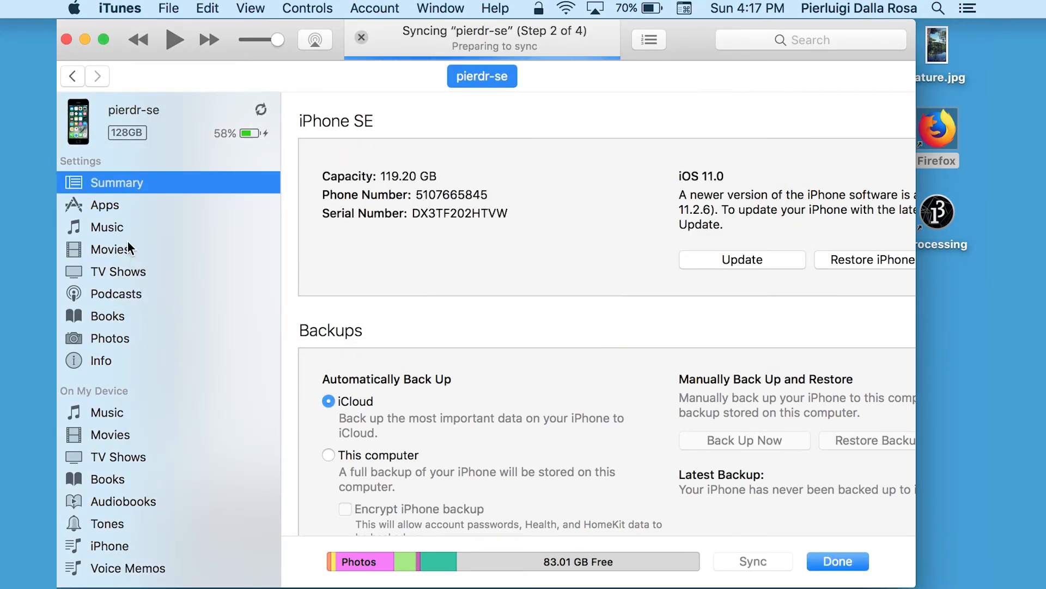
pyautogui.click(105, 205)
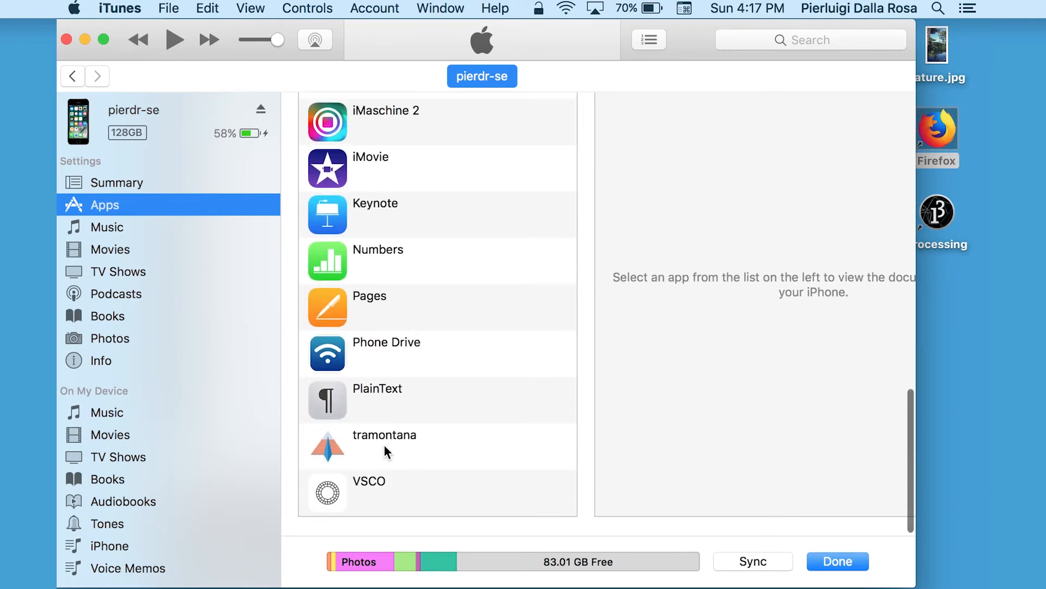
pyautogui.click(384, 444)
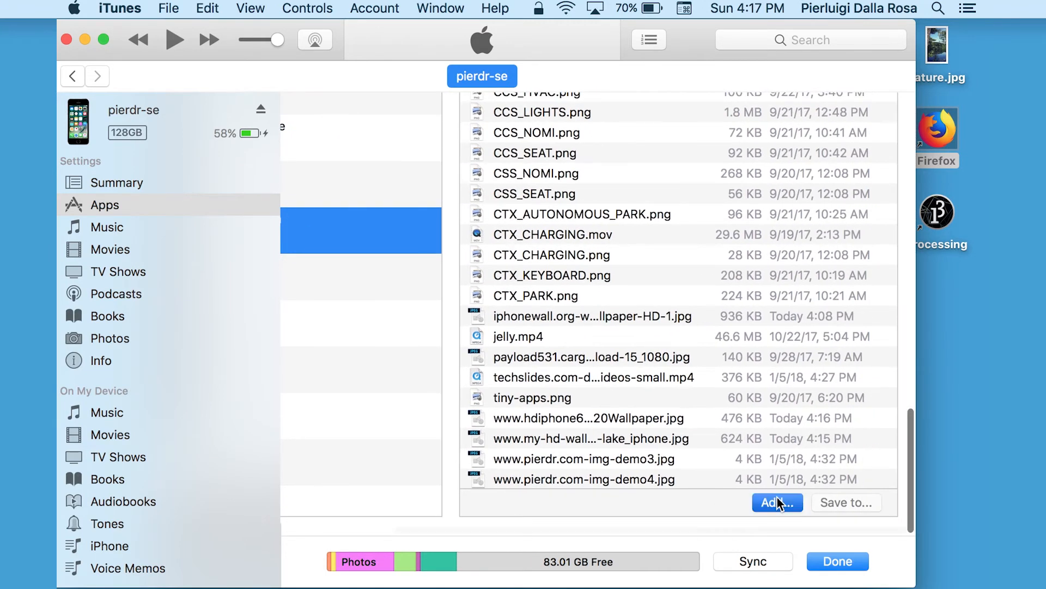
pyautogui.click(776, 502)
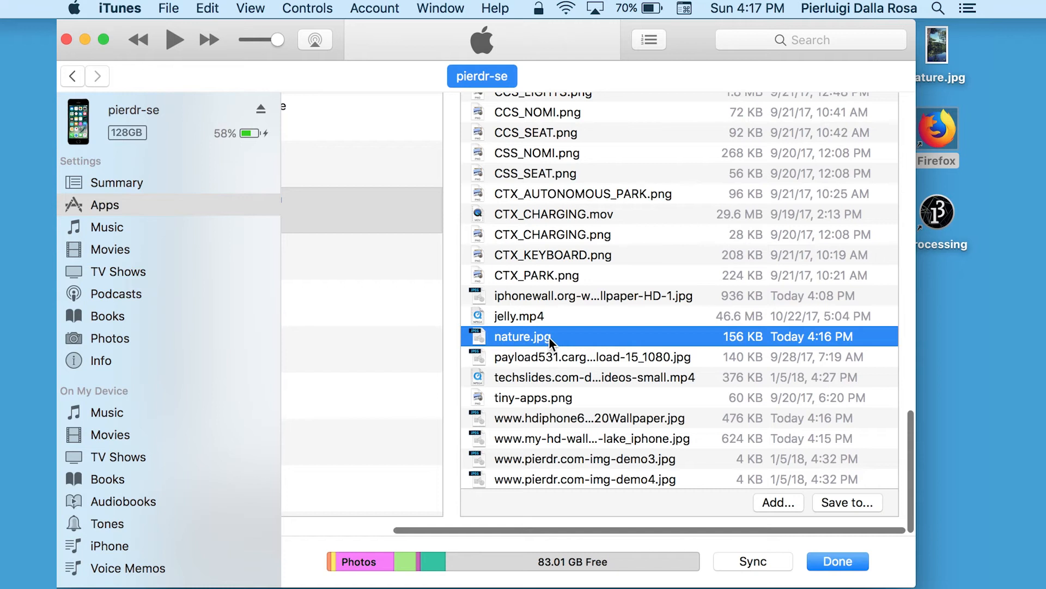
# Hide iTunes to return to the Processing sketch
pyautogui.click(120, 7)
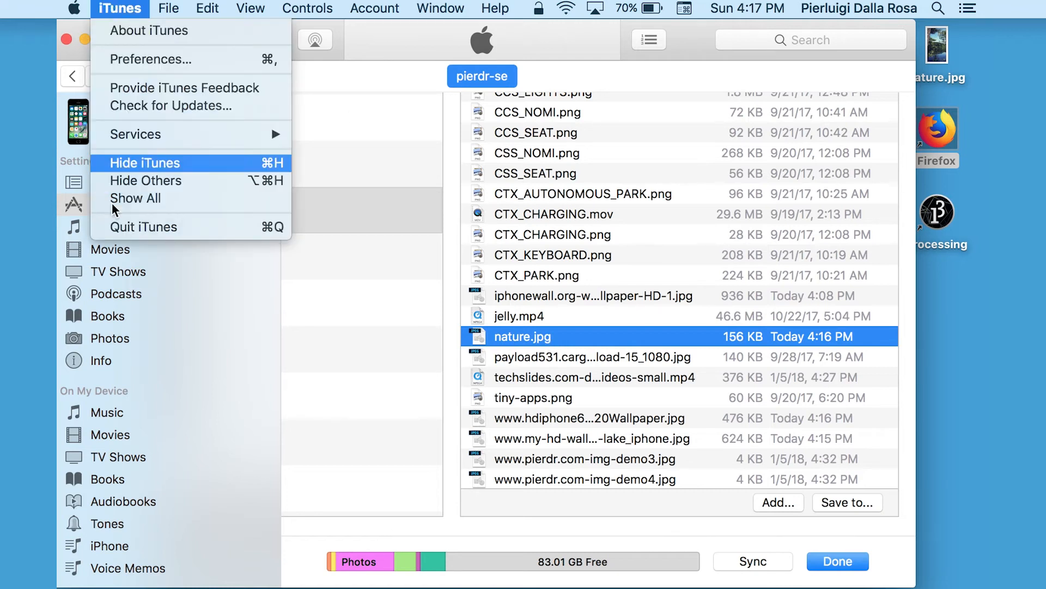
pyautogui.click(145, 162)
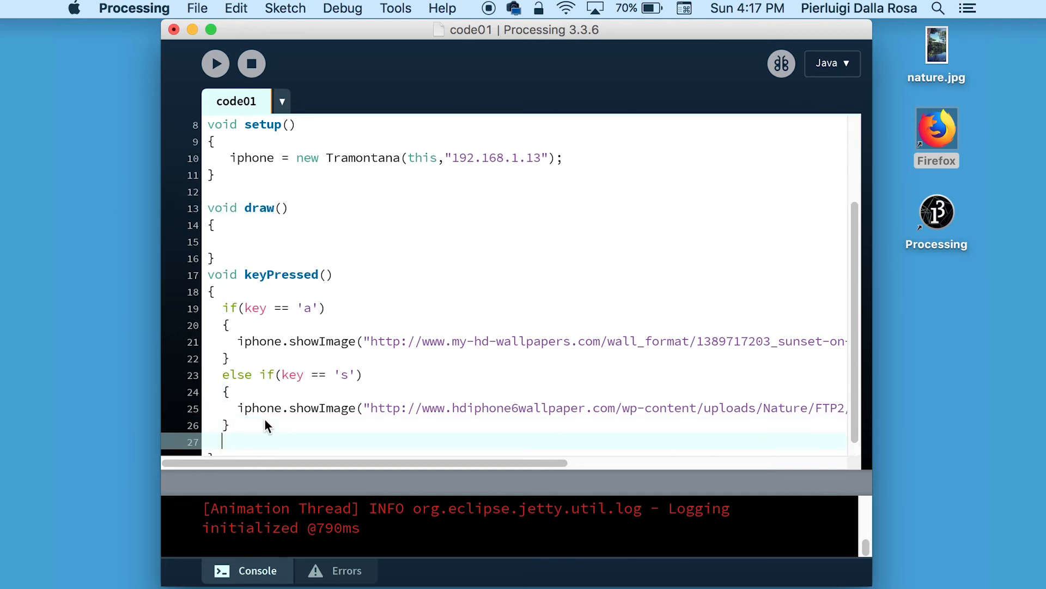
# Write else if(key == 'd') { iphone.showImage("nature.jpg"); } and run the sketch
pyautogui.write('else if)')
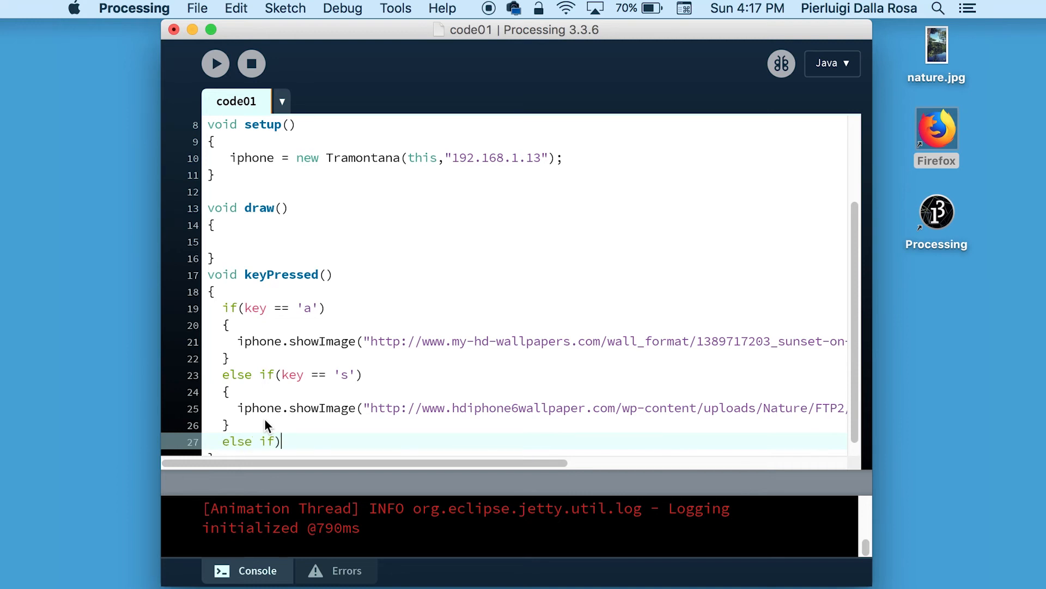
pyautogui.write('(')
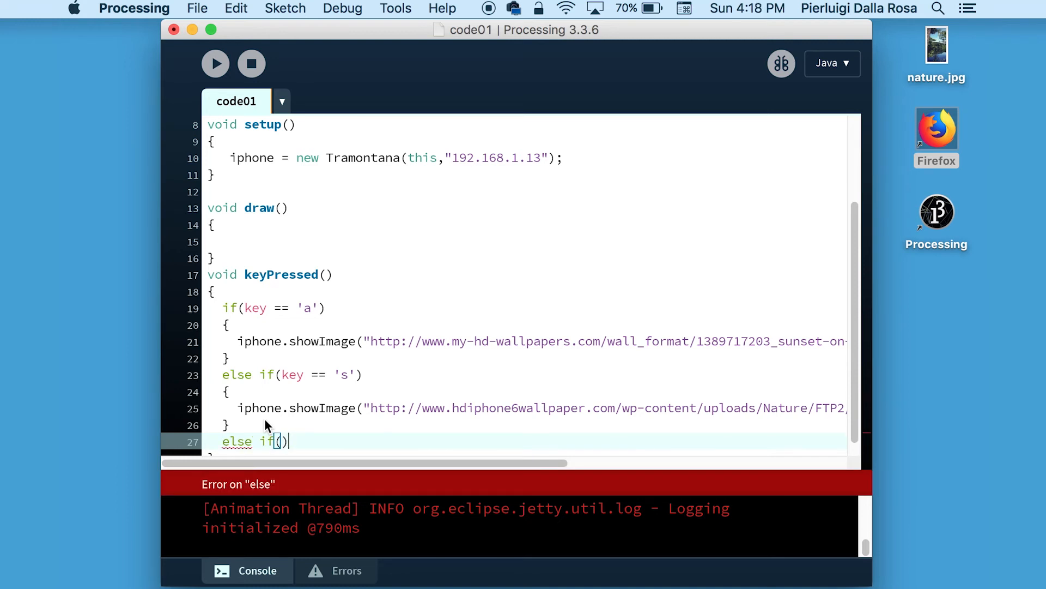
pyautogui.write("key == 'd")
pyautogui.write('{')
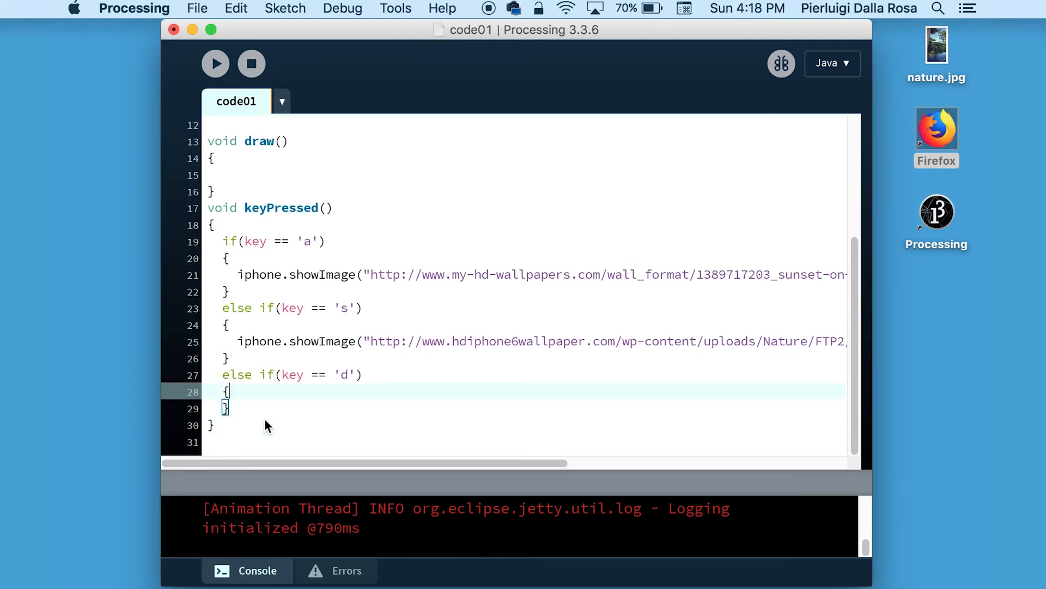
pyautogui.write('iphone.')
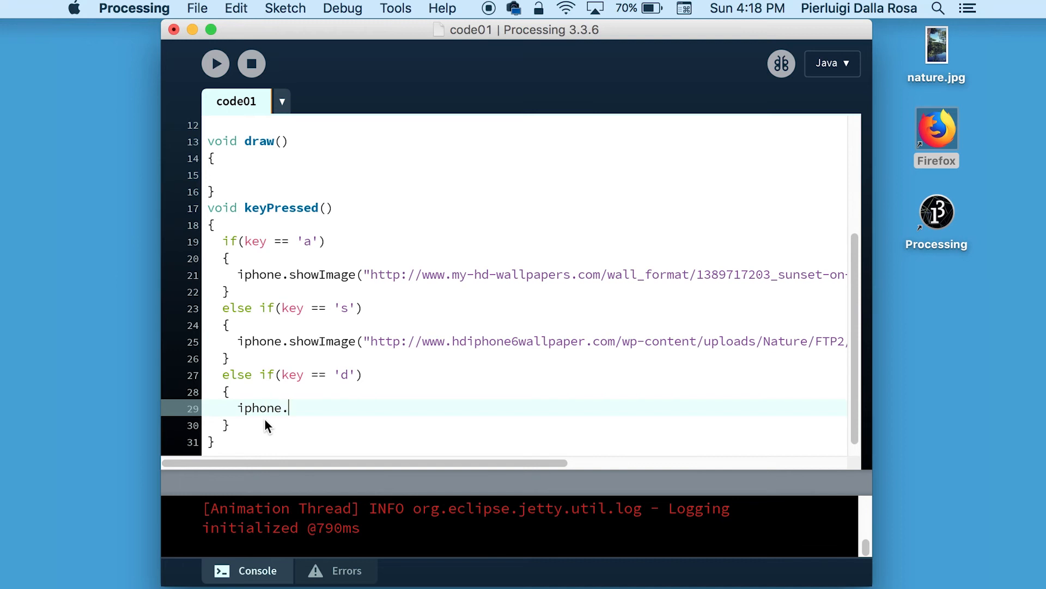
pyautogui.write('showImage()')
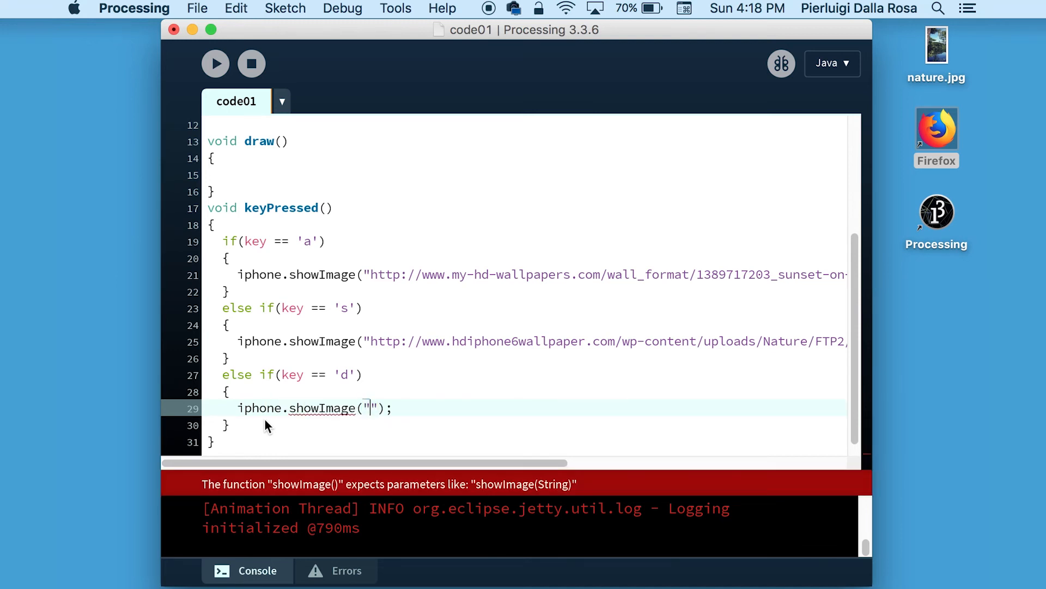
pyautogui.write('nature.jpg')
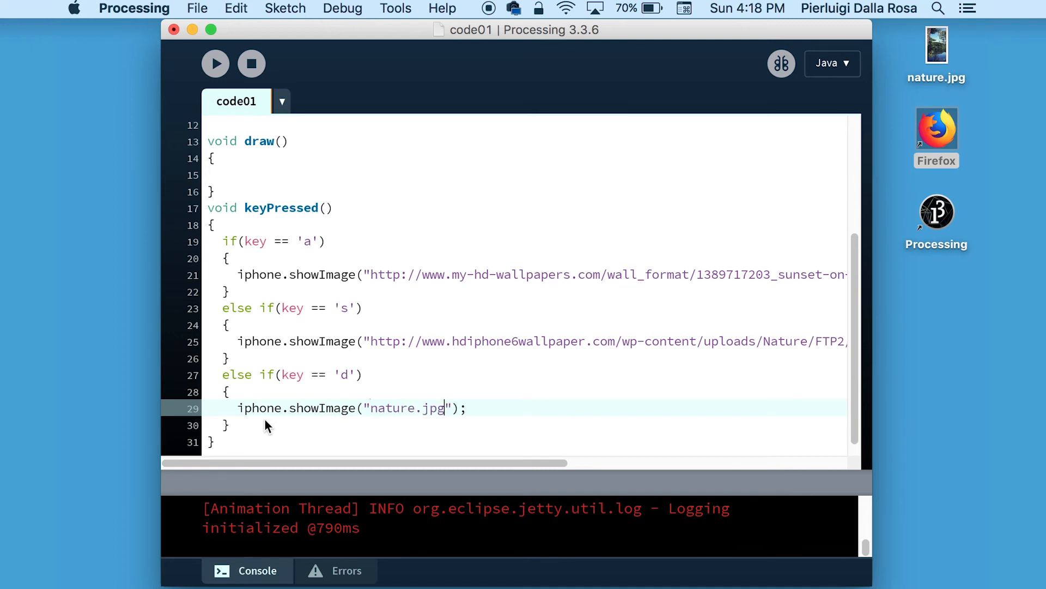
pyautogui.click(215, 63)
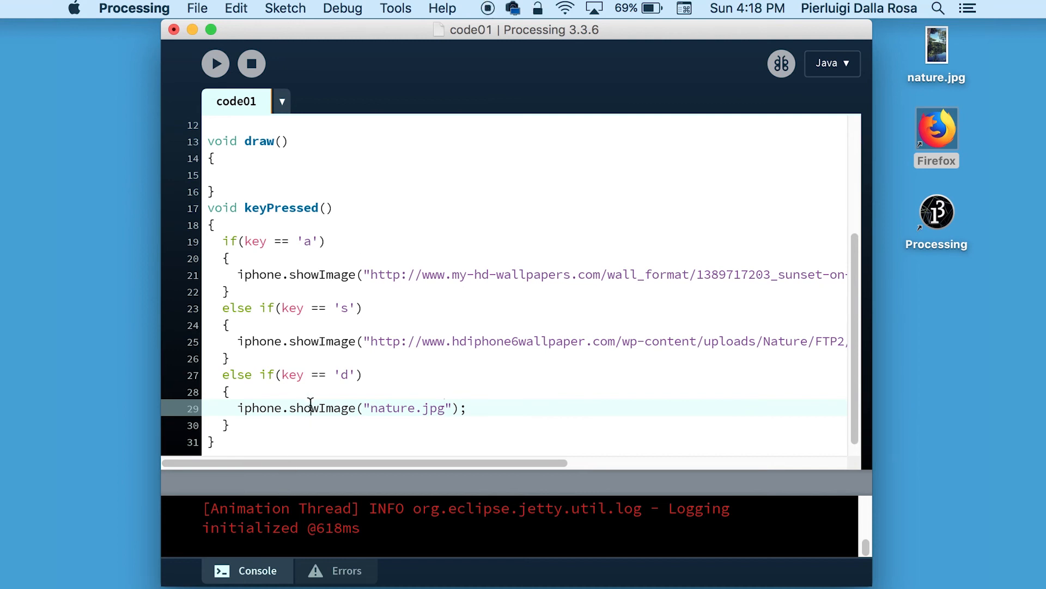
# Change the 'd' branch to iphone.playVideo("jelly.mp4");
pyautogui.write('playV')
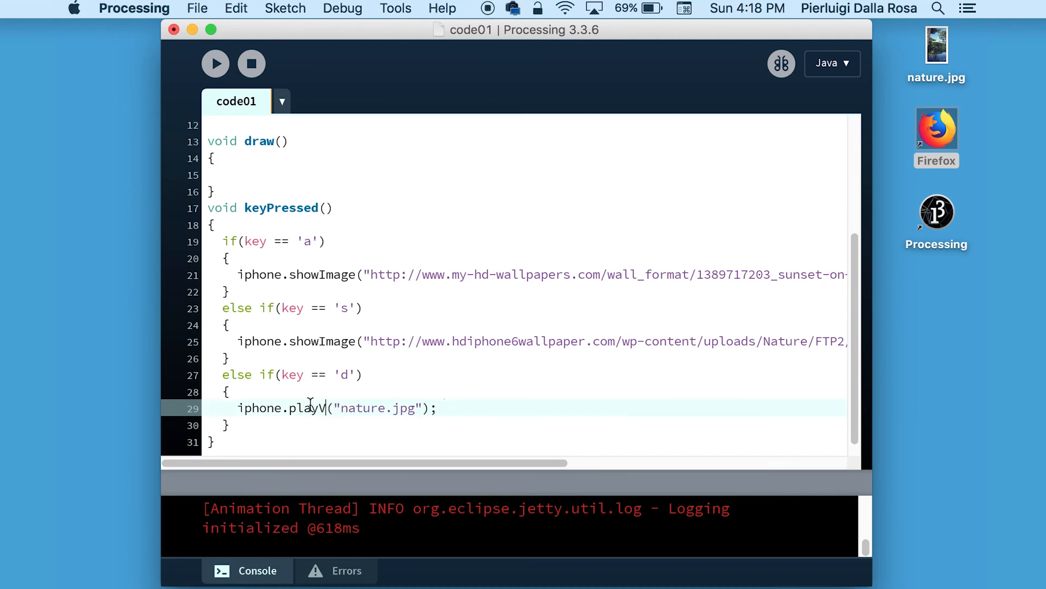
pyautogui.write('ideo')
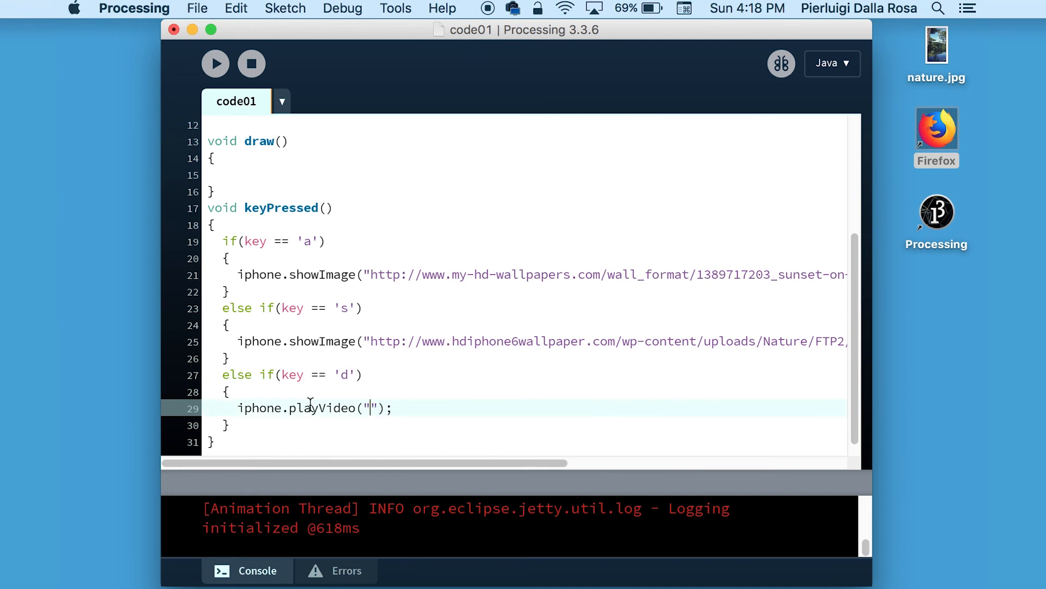
pyautogui.write('jelly')
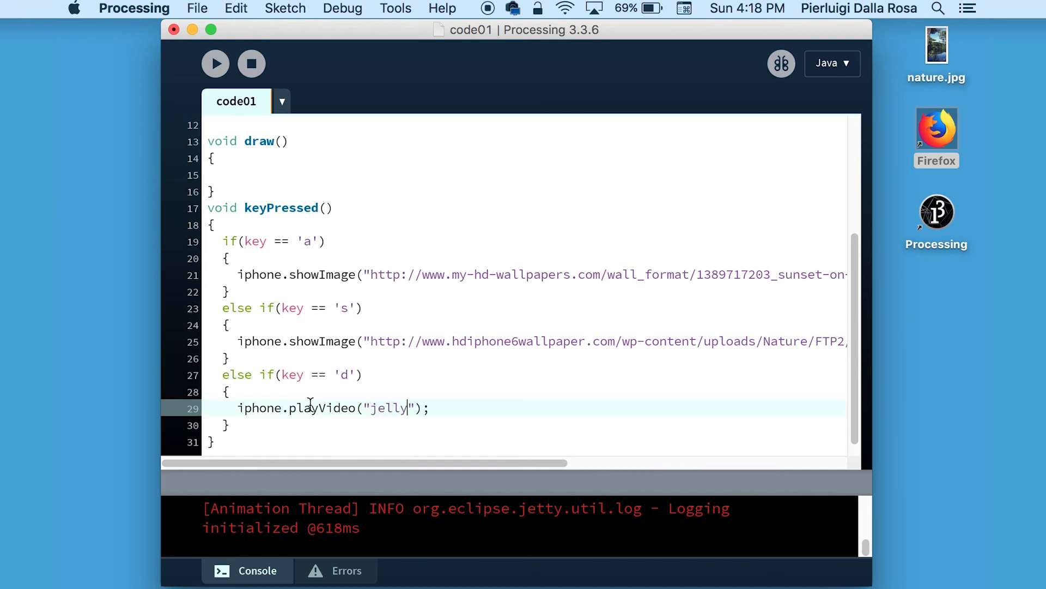
pyautogui.write('.mp4')
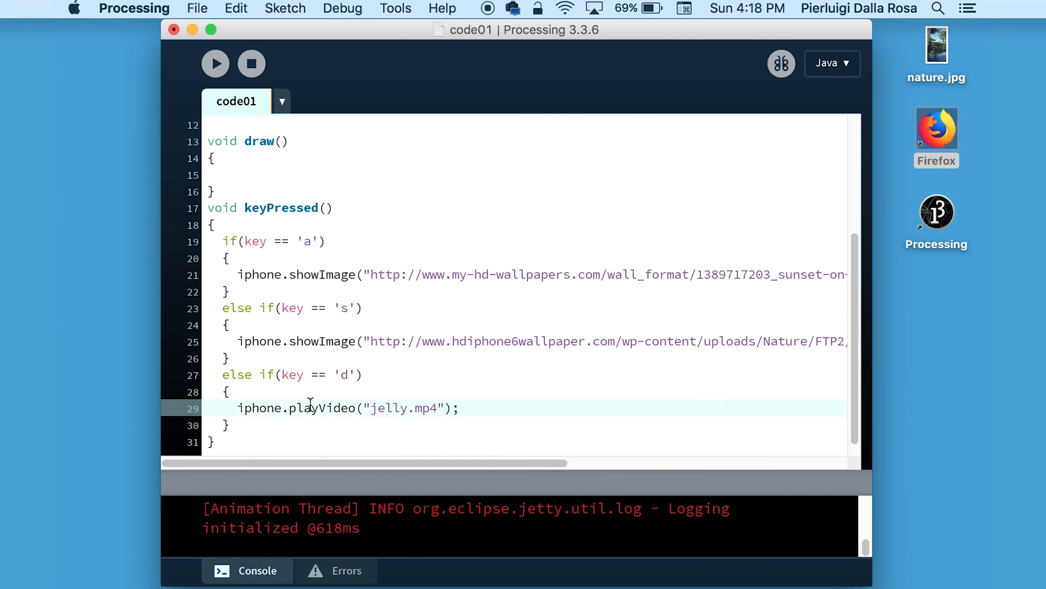